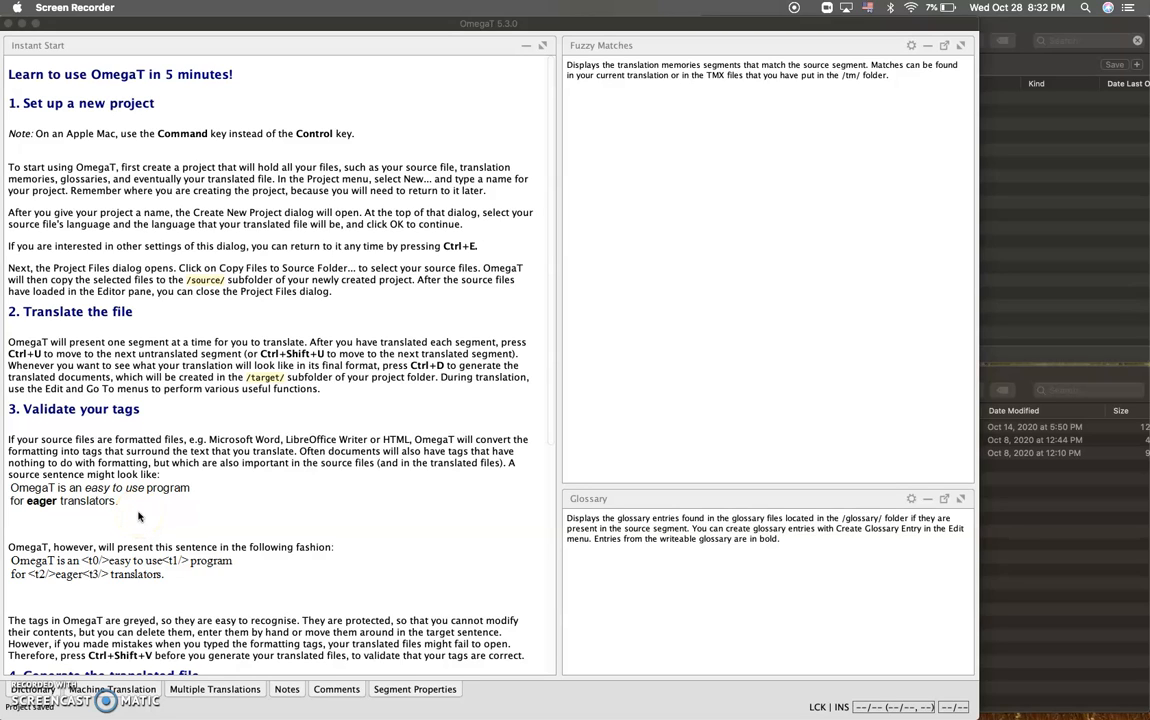
# Create a new OmegaT project saved as example5 in the example folder
pyautogui.click(122, 44)
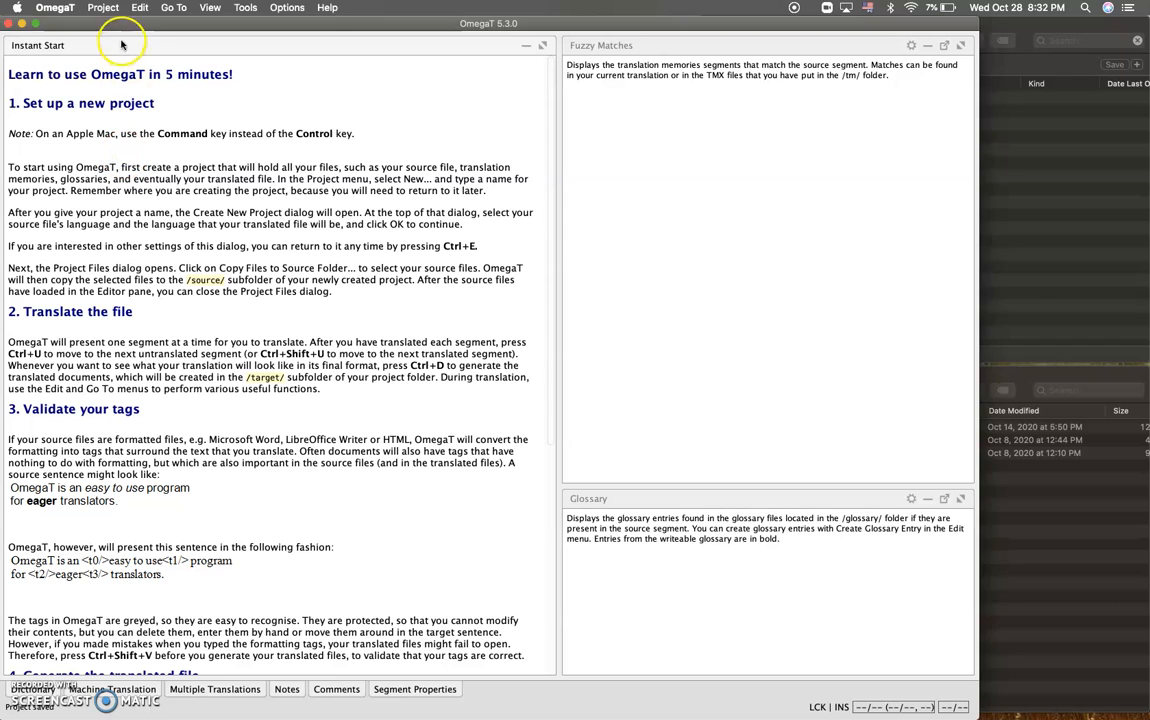
pyautogui.click(103, 7)
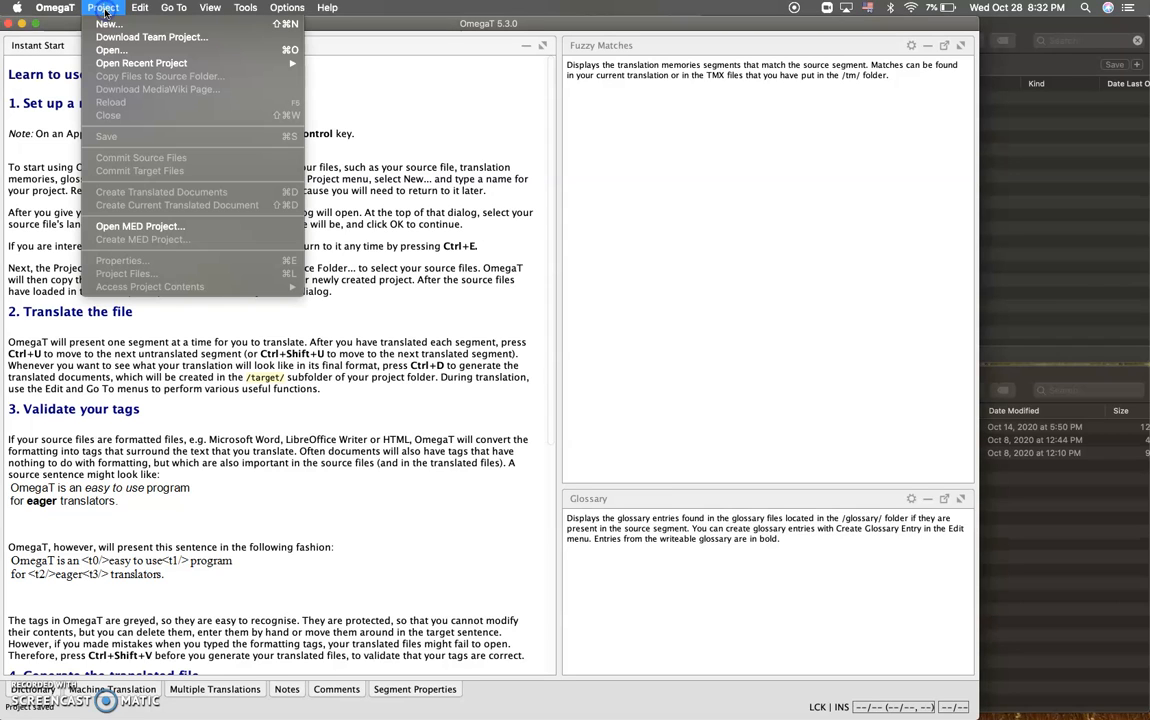
pyautogui.click(108, 23)
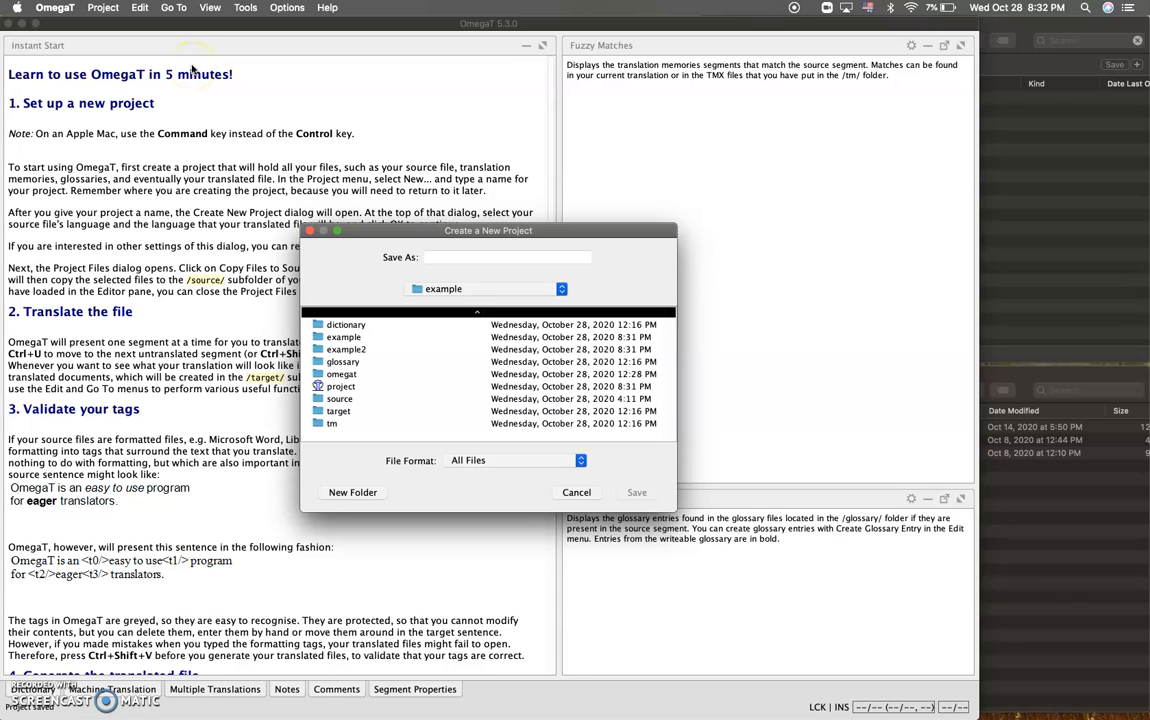
pyautogui.write('example5')
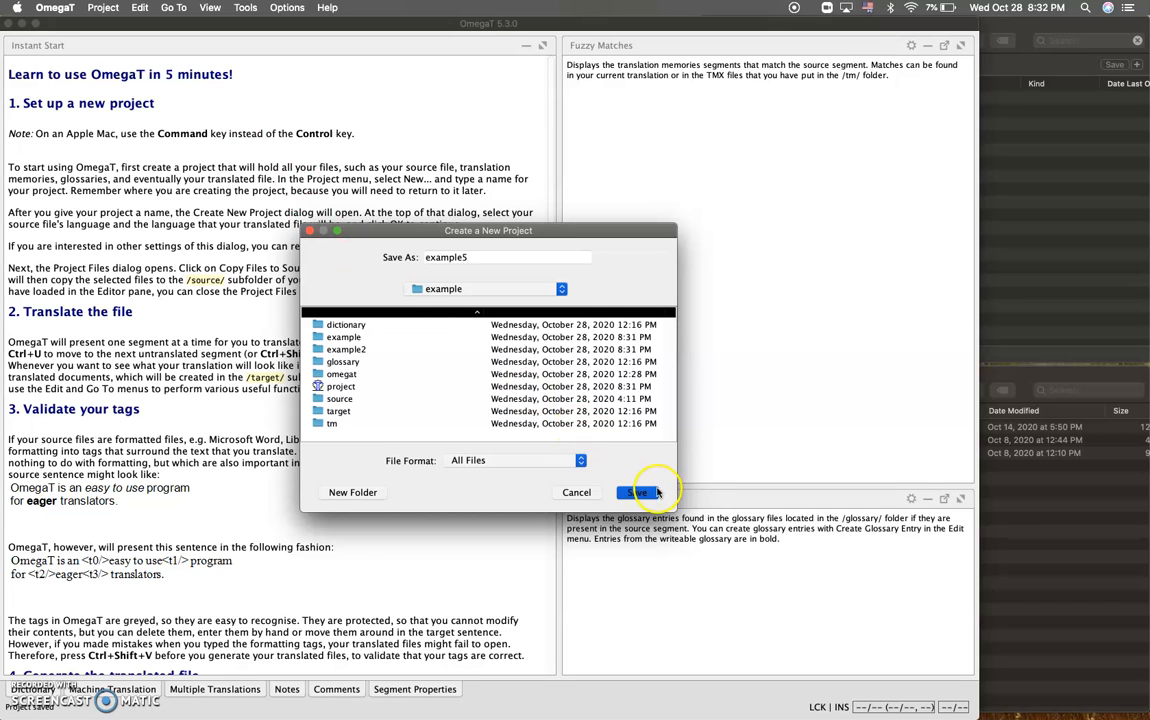
pyautogui.click(640, 492)
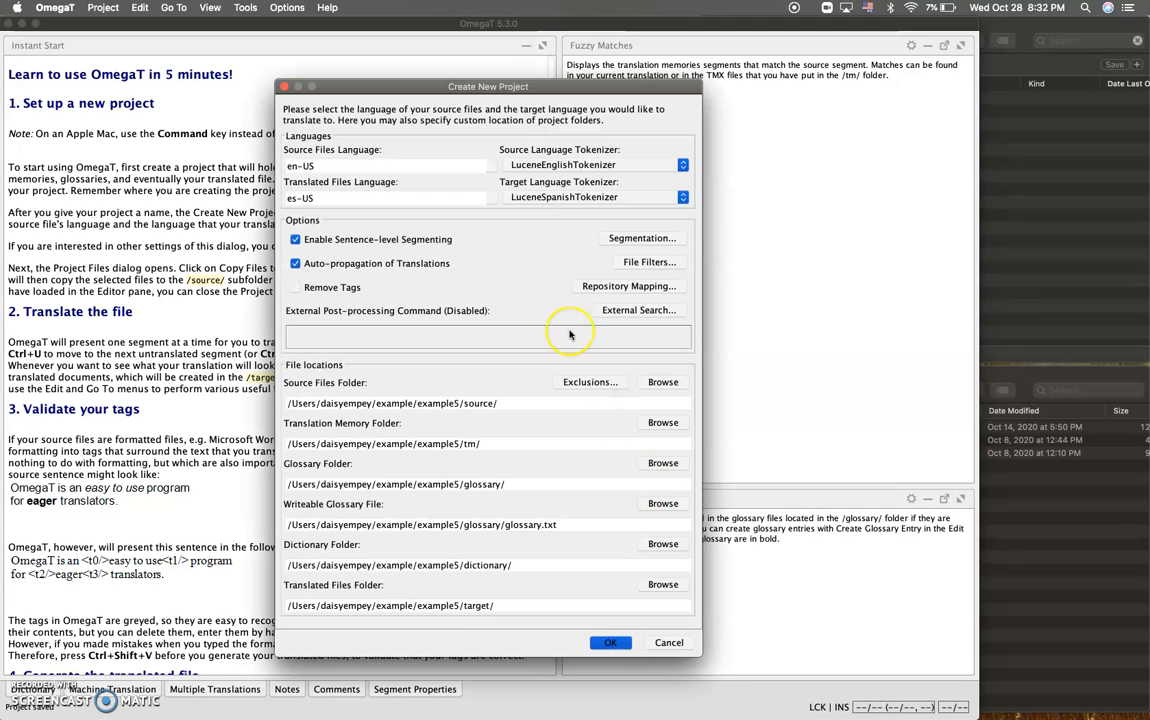
pyautogui.moveTo(571, 335)
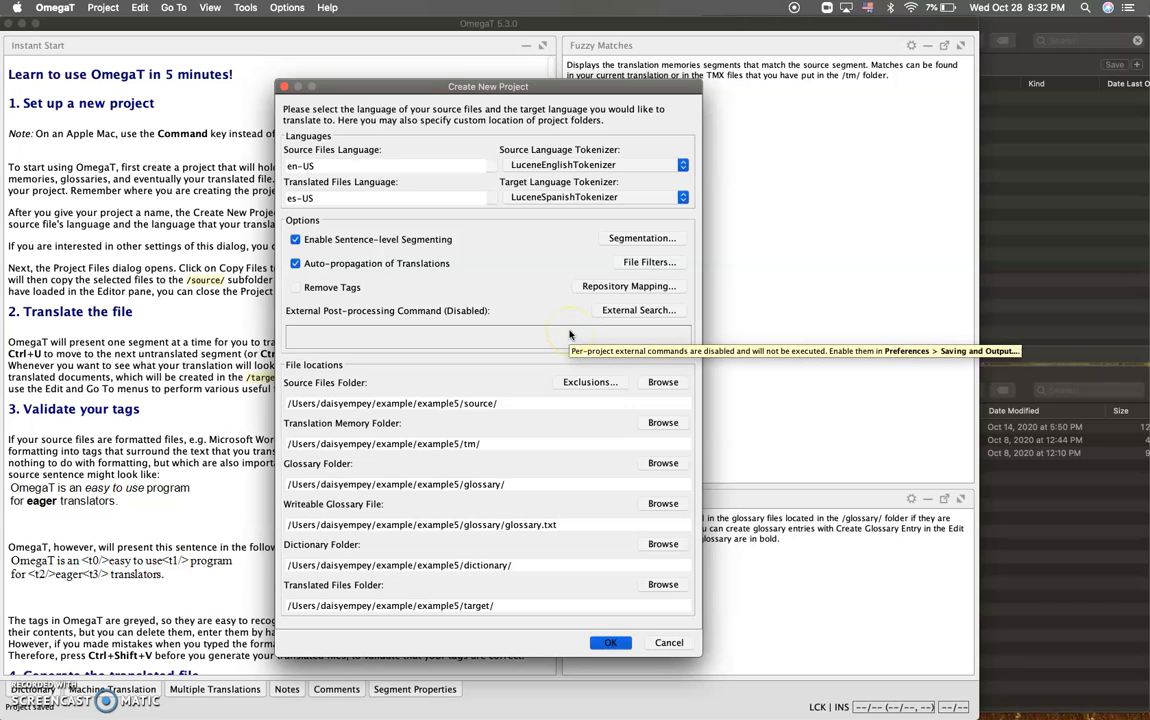
pyautogui.moveTo(511, 273)
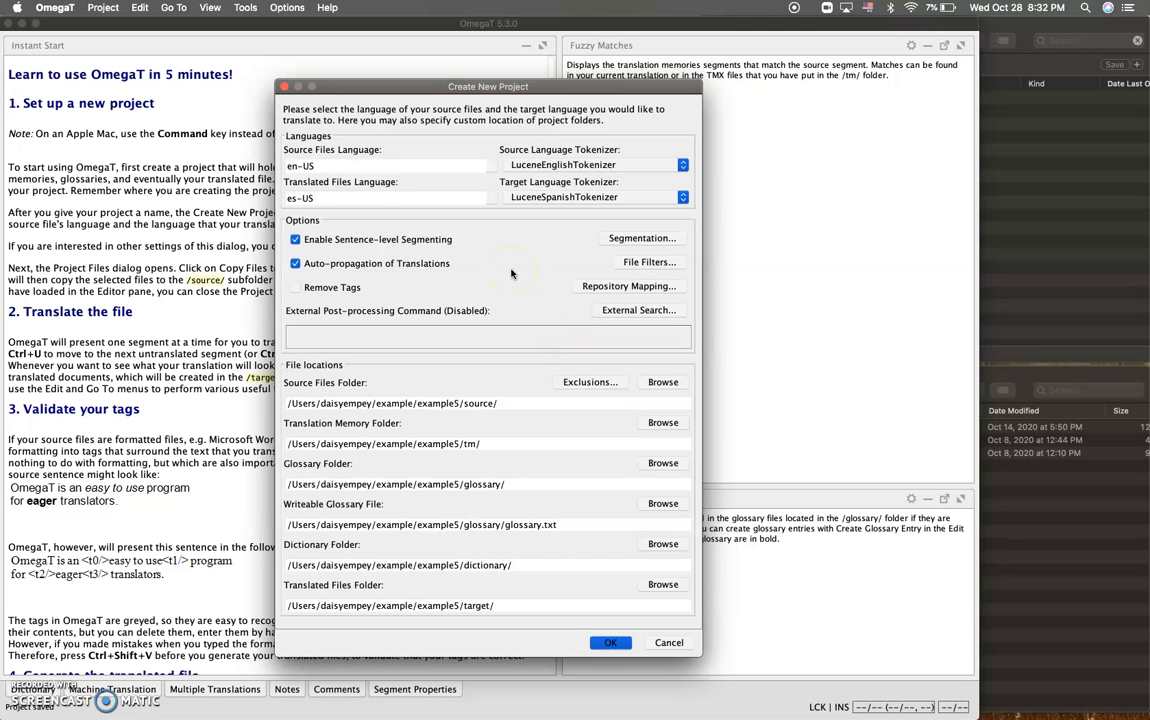
pyautogui.moveTo(418, 151)
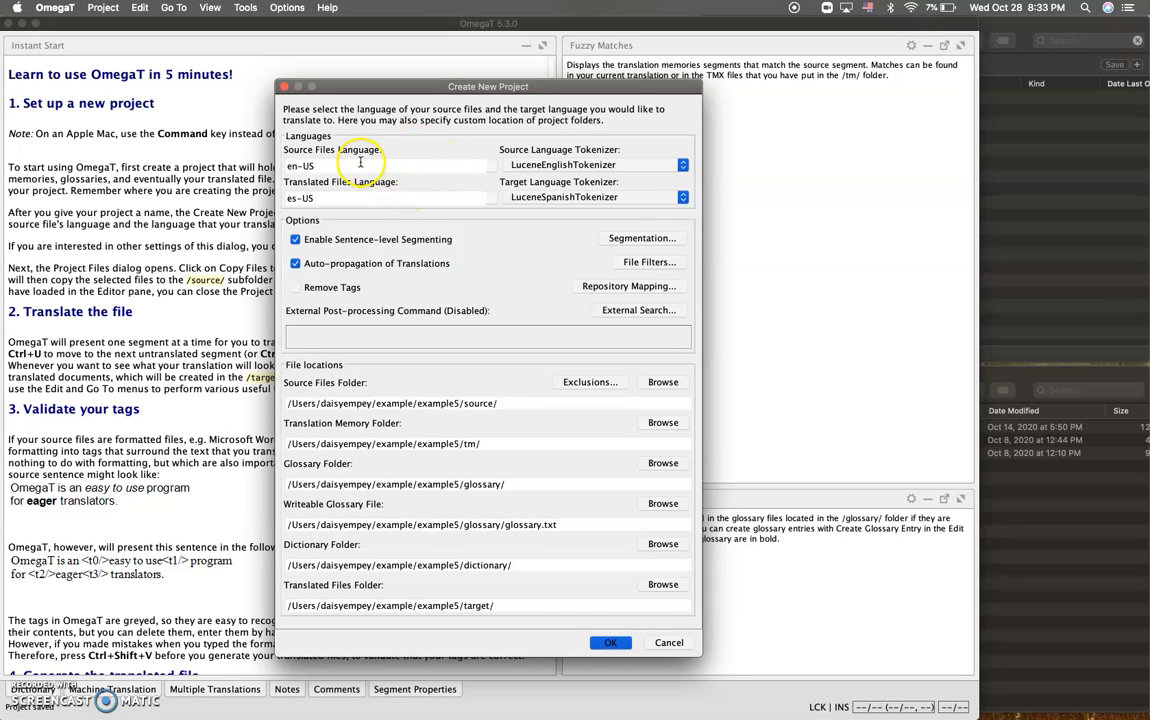
pyautogui.moveTo(398, 155)
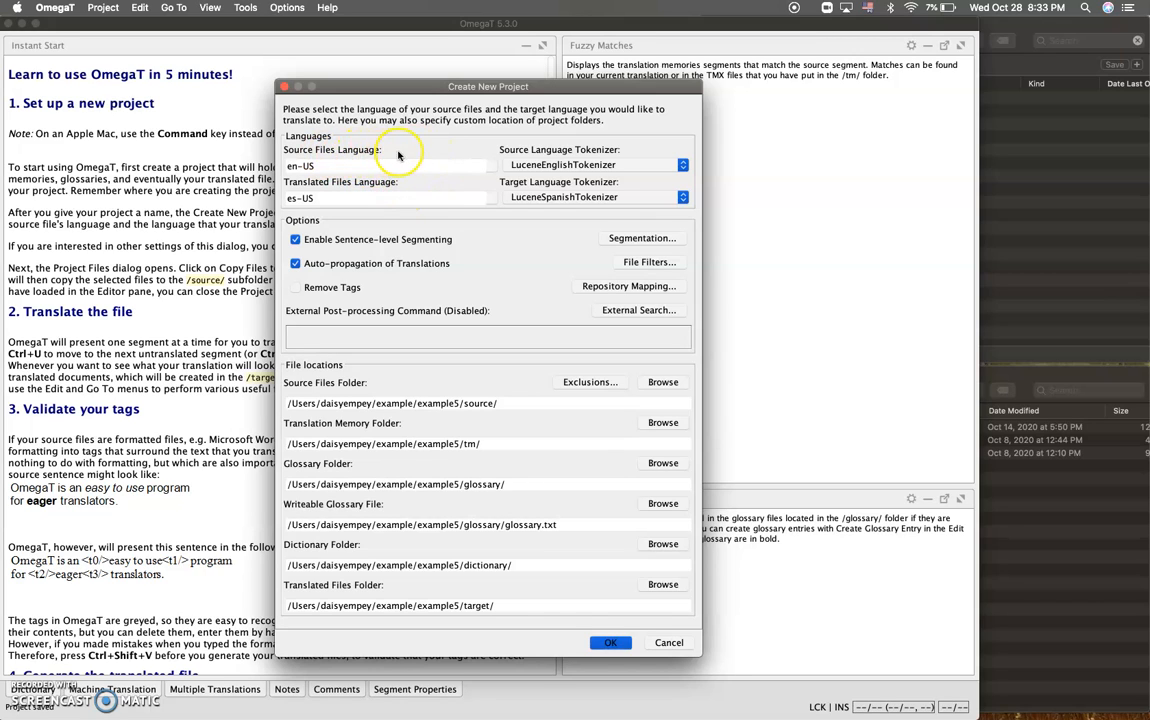
pyautogui.moveTo(507, 160)
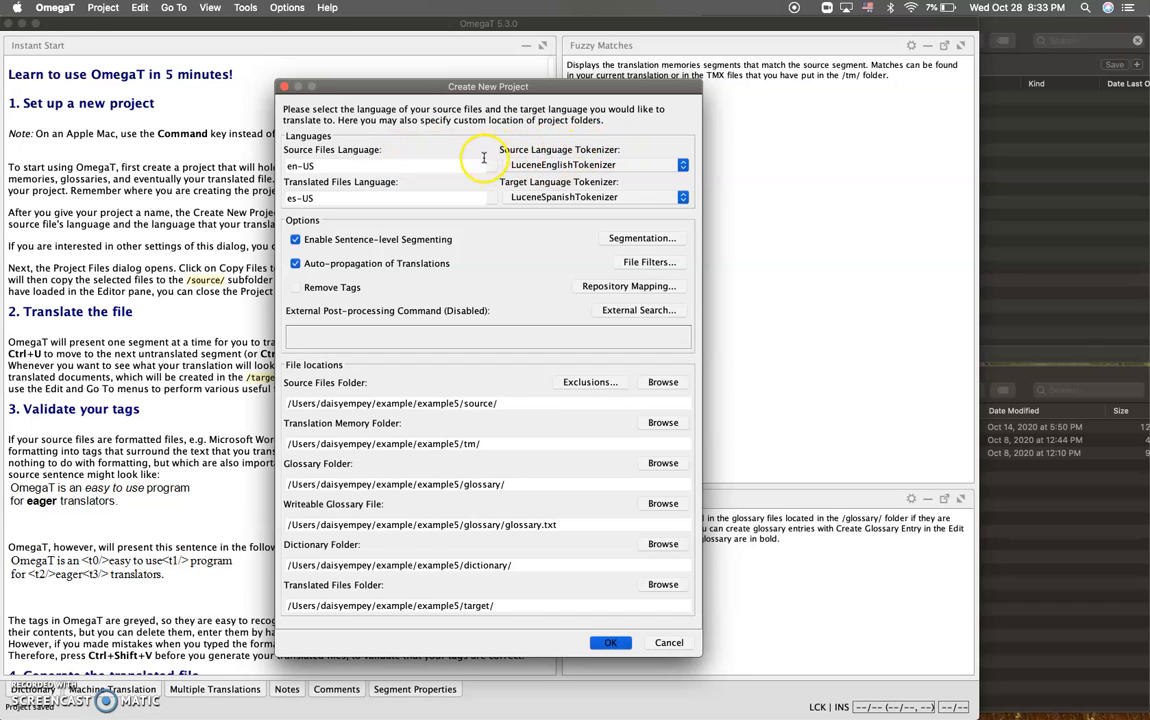
pyautogui.moveTo(503, 267)
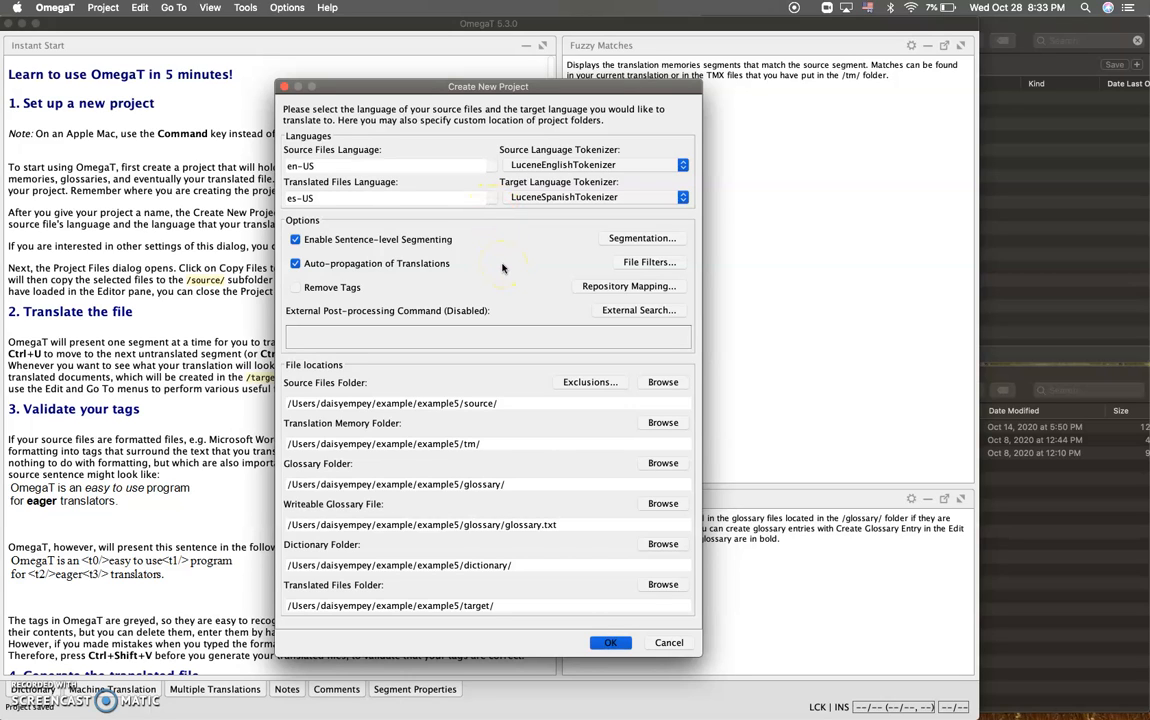
pyautogui.moveTo(500, 248)
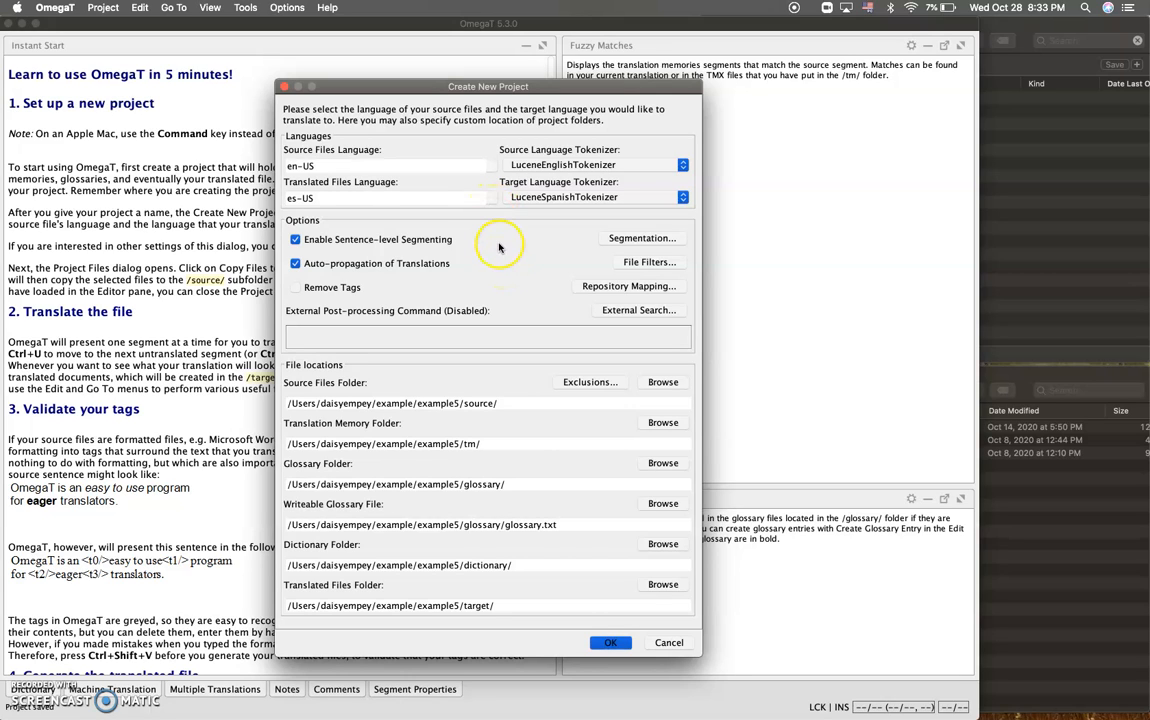
pyautogui.moveTo(475, 182)
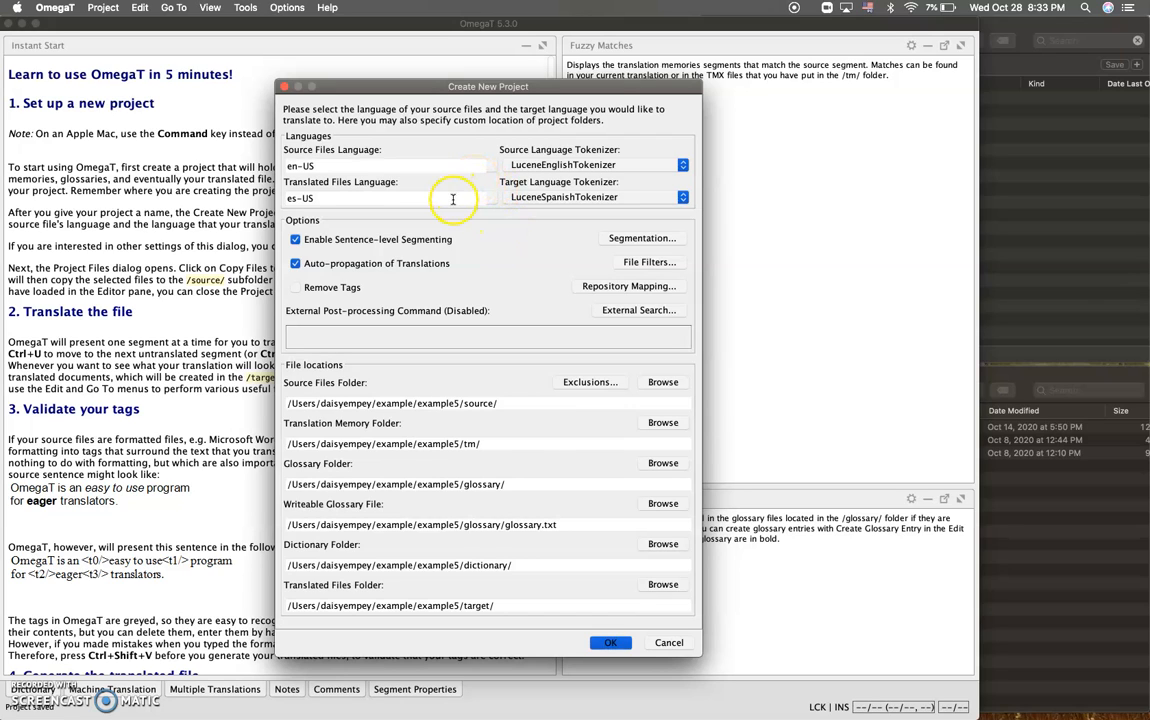
pyautogui.moveTo(457, 263)
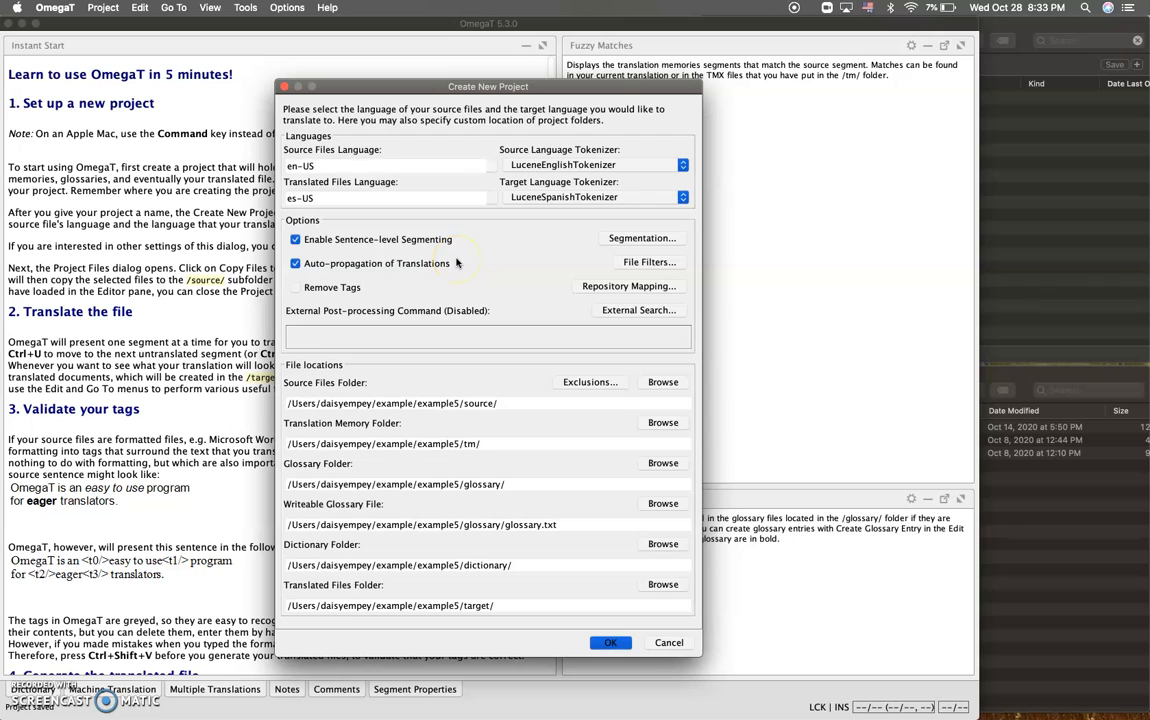
pyautogui.moveTo(458, 337)
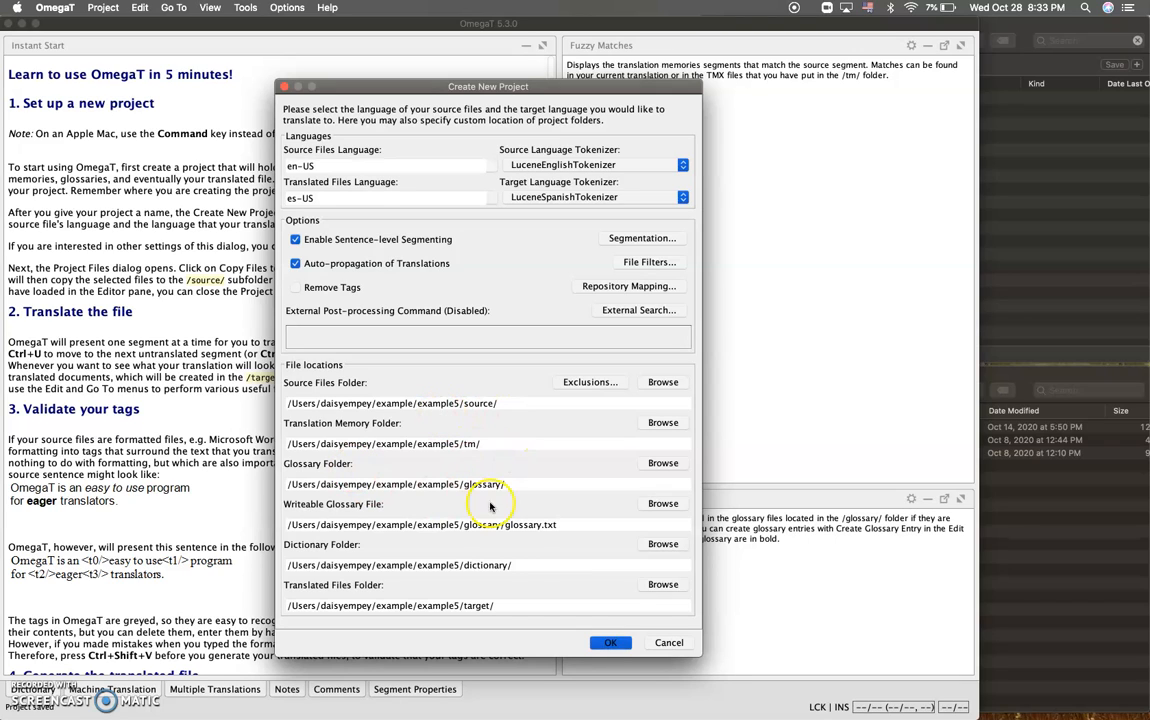
pyautogui.moveTo(610, 642)
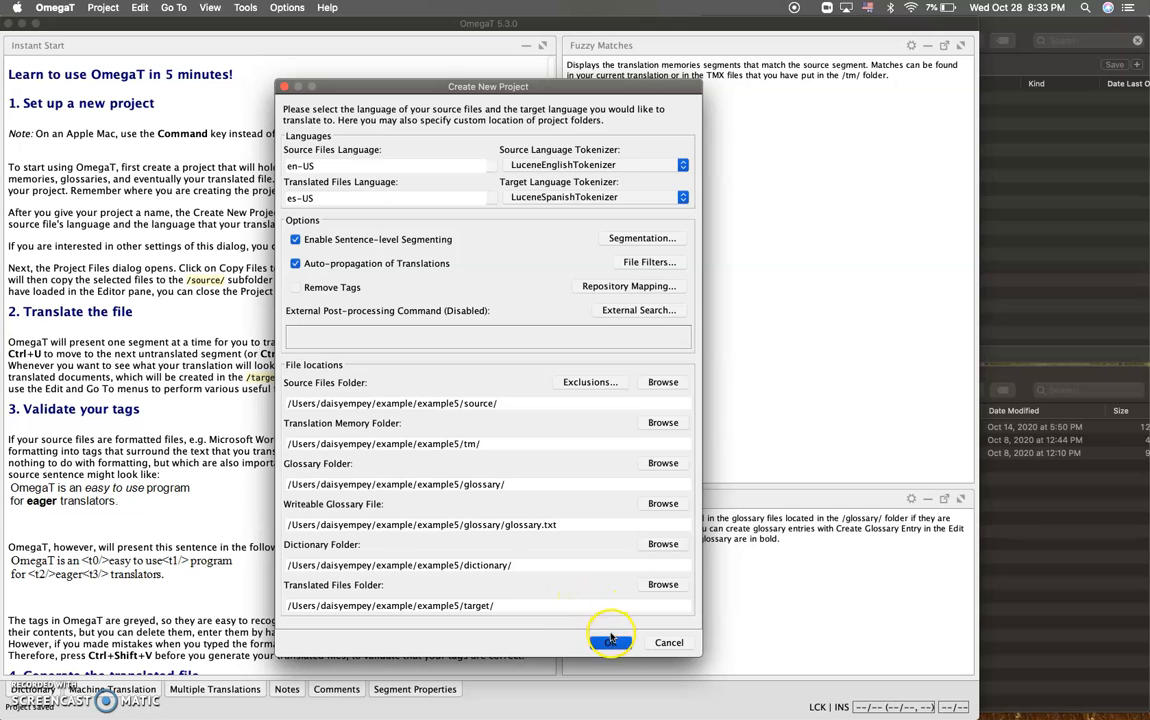
# Confirm the project settings and copy ST Example Article.docx from Example Documents into the source folder
pyautogui.click(610, 642)
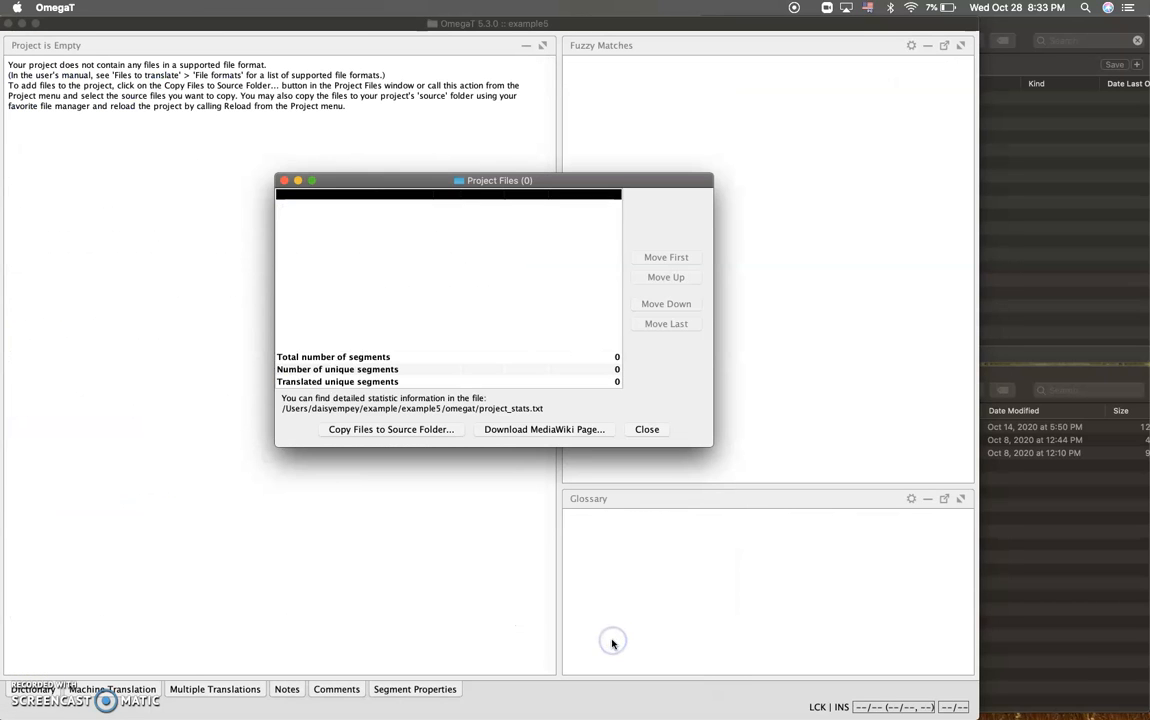
pyautogui.moveTo(340, 336)
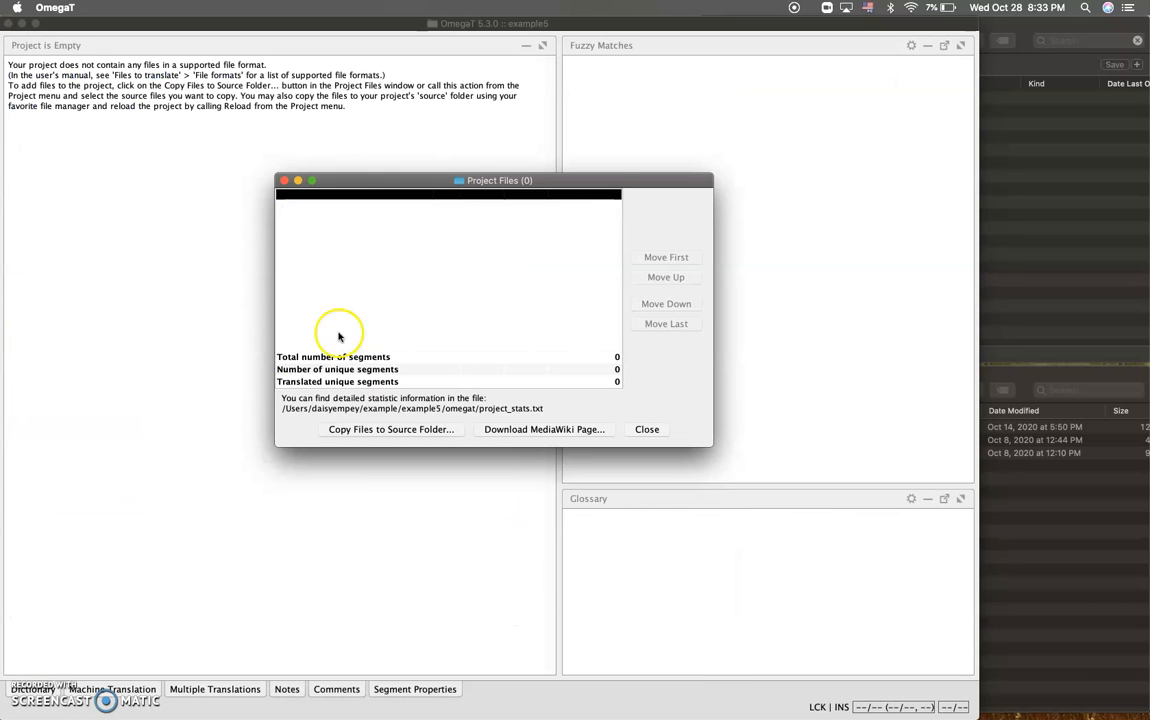
pyautogui.moveTo(175, 98)
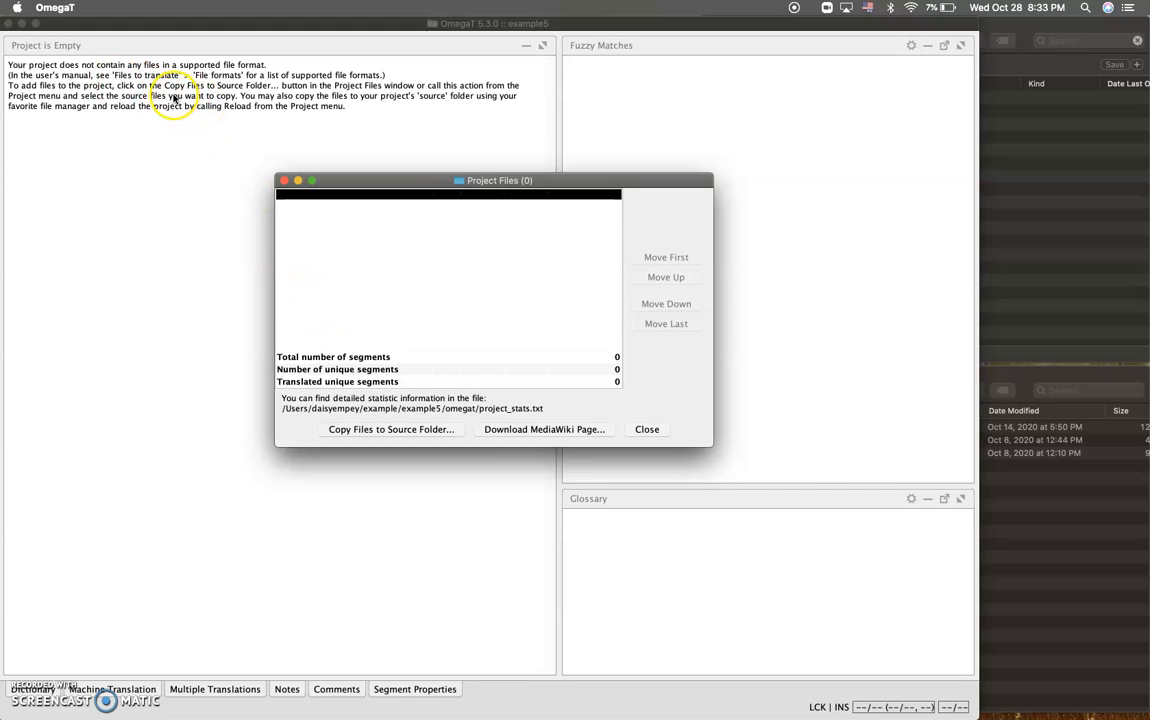
pyautogui.moveTo(185, 238)
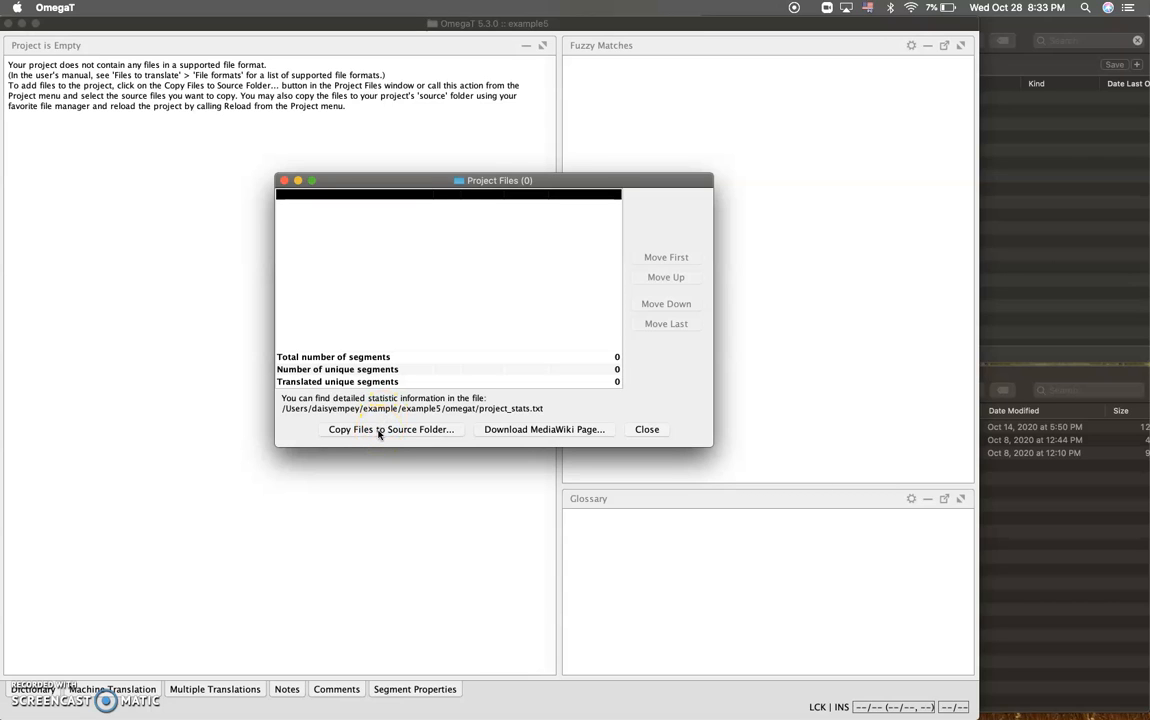
pyautogui.click(390, 429)
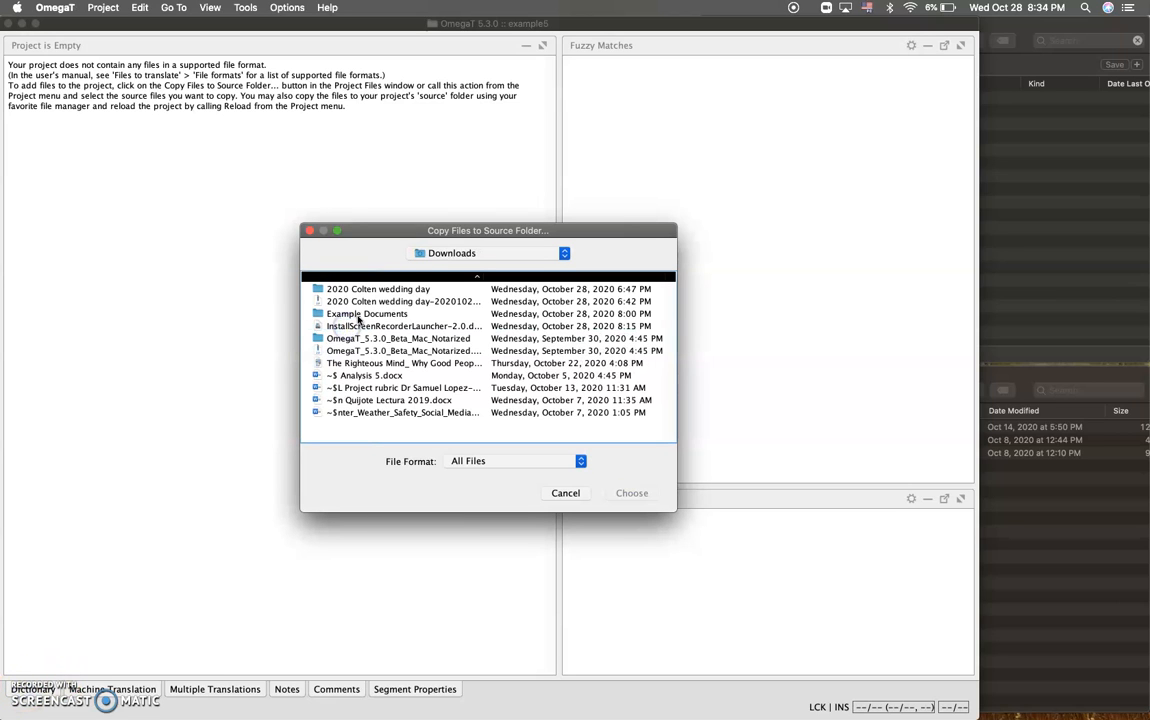
pyautogui.doubleClick(367, 313)
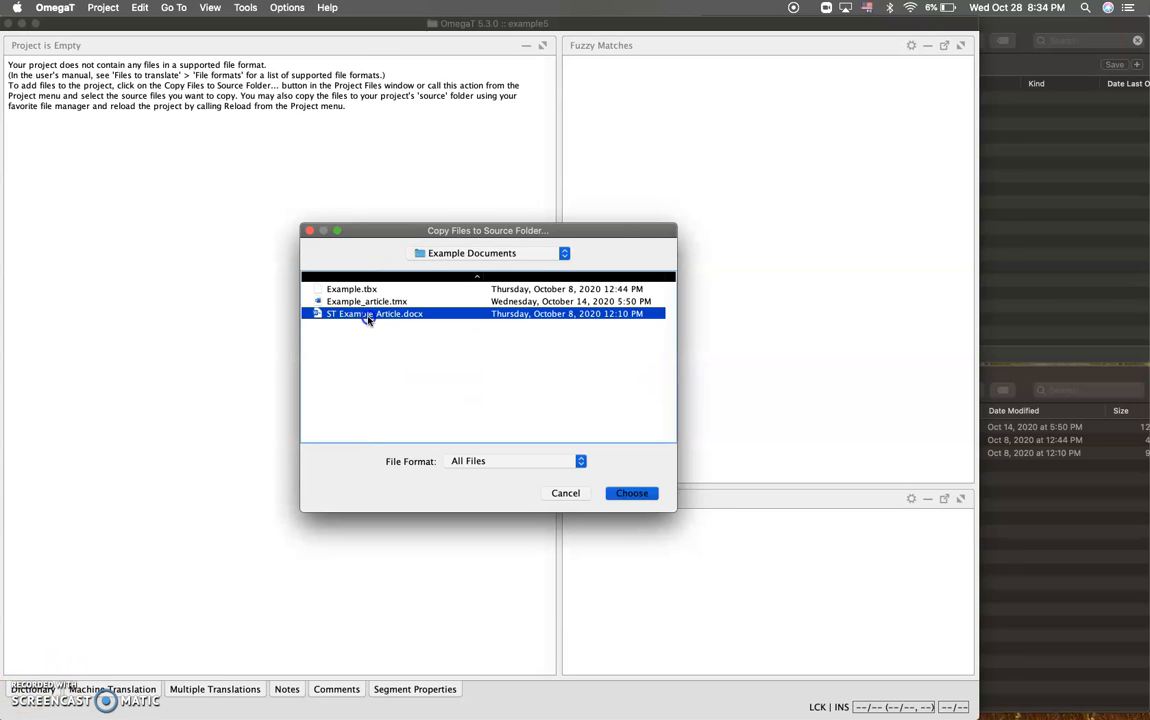
pyautogui.click(631, 493)
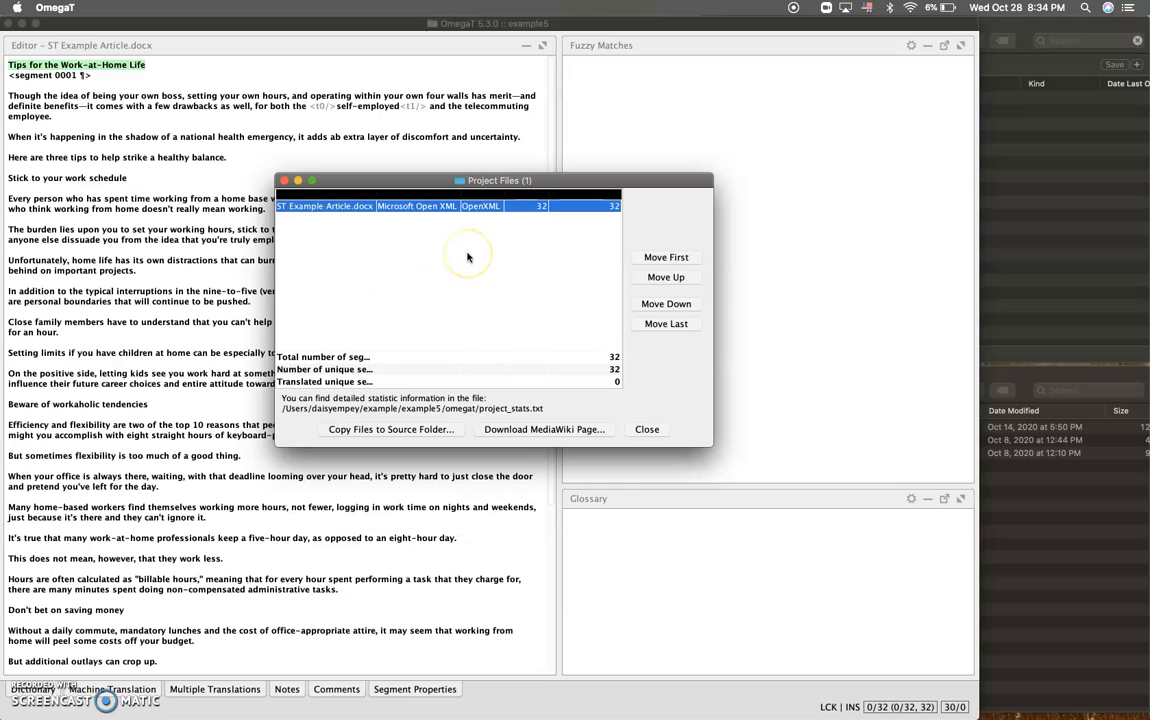
pyautogui.moveTo(269, 563)
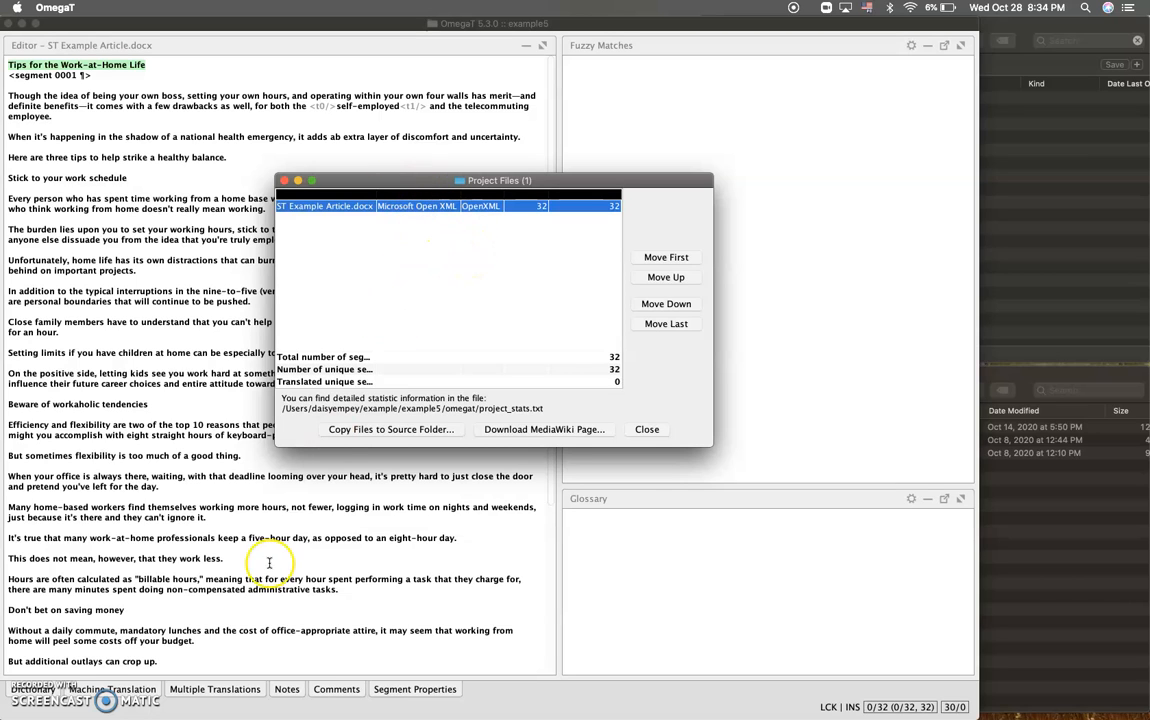
pyautogui.click(646, 429)
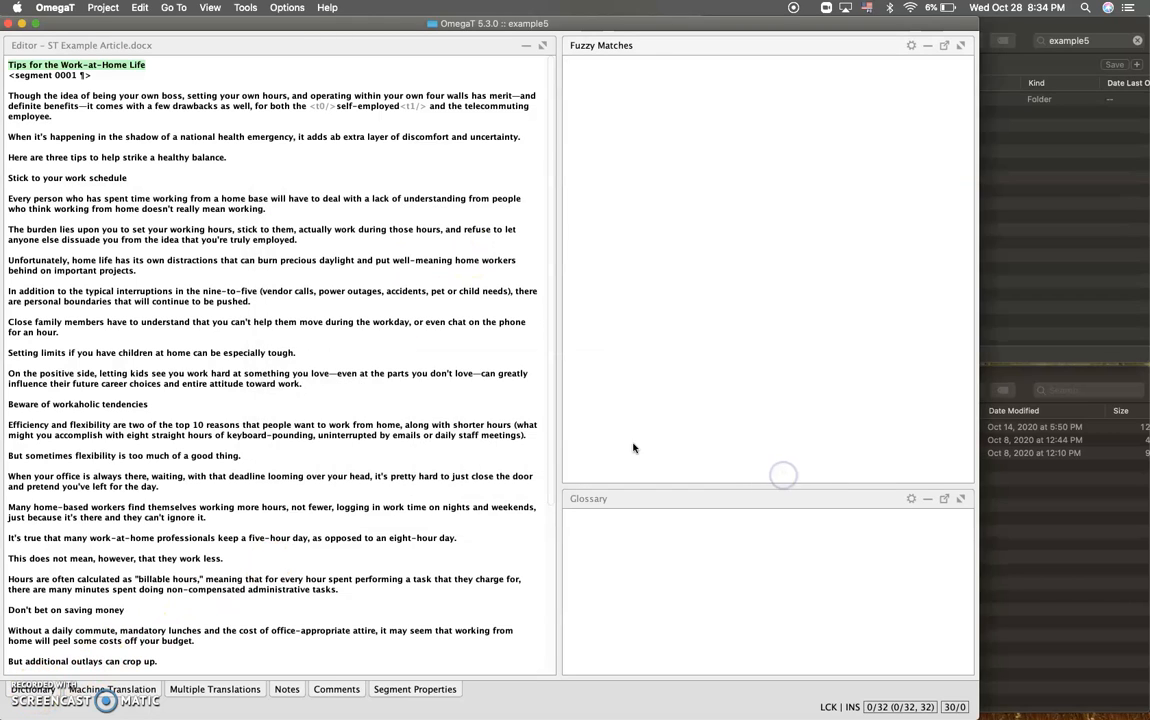
pyautogui.click(103, 7)
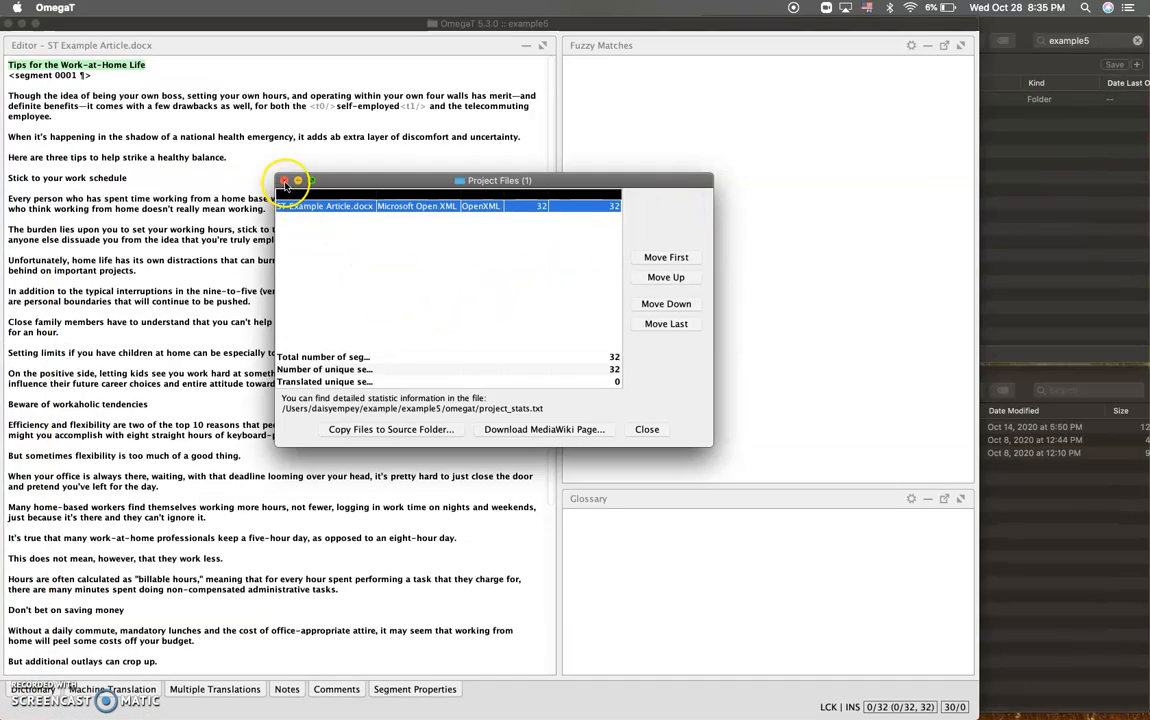
# Close the Project Files window
pyautogui.click(285, 183)
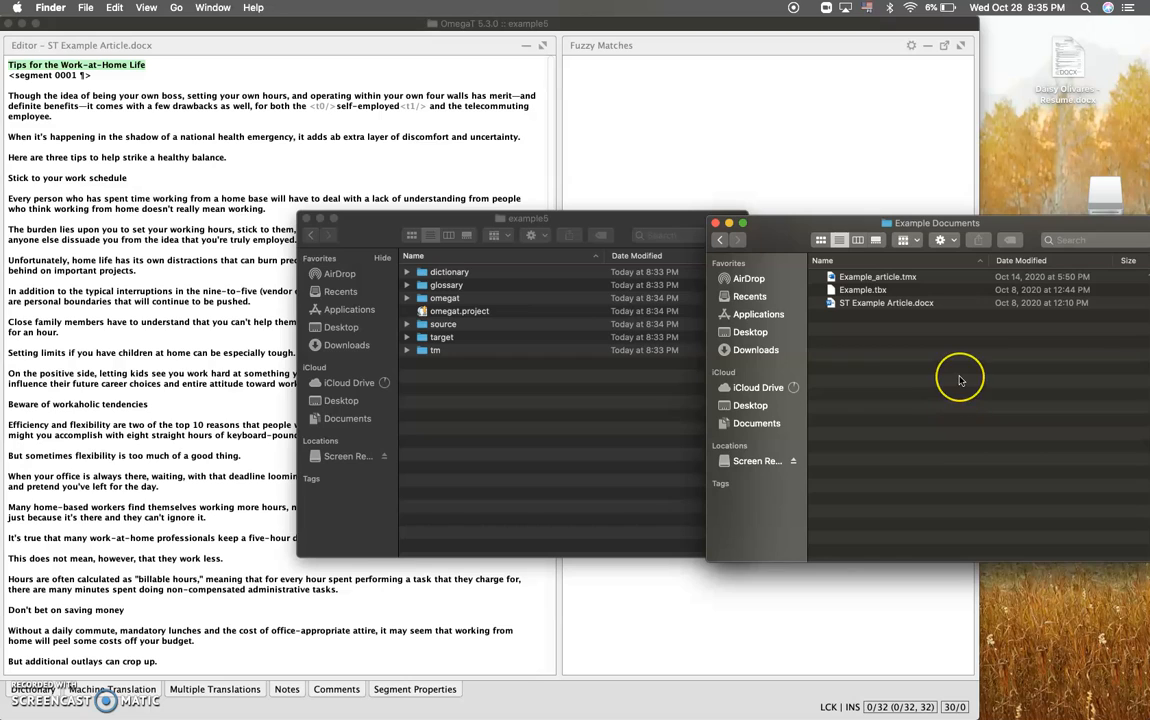
pyautogui.moveTo(605, 334)
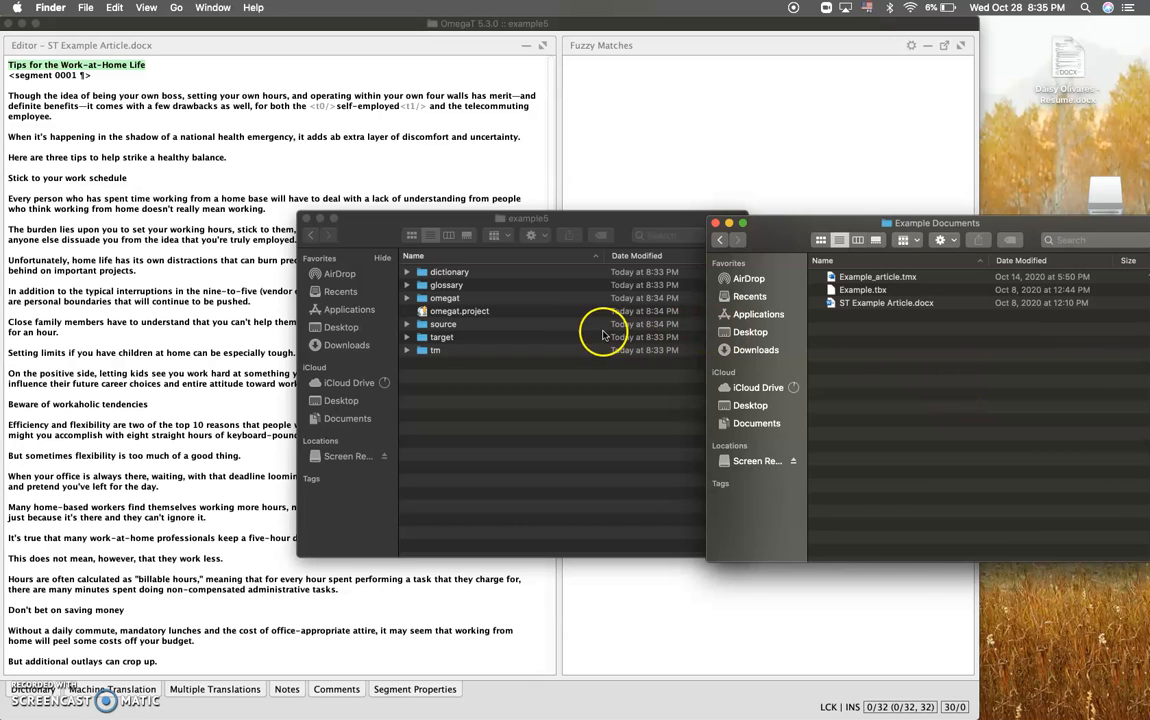
pyautogui.moveTo(503, 298)
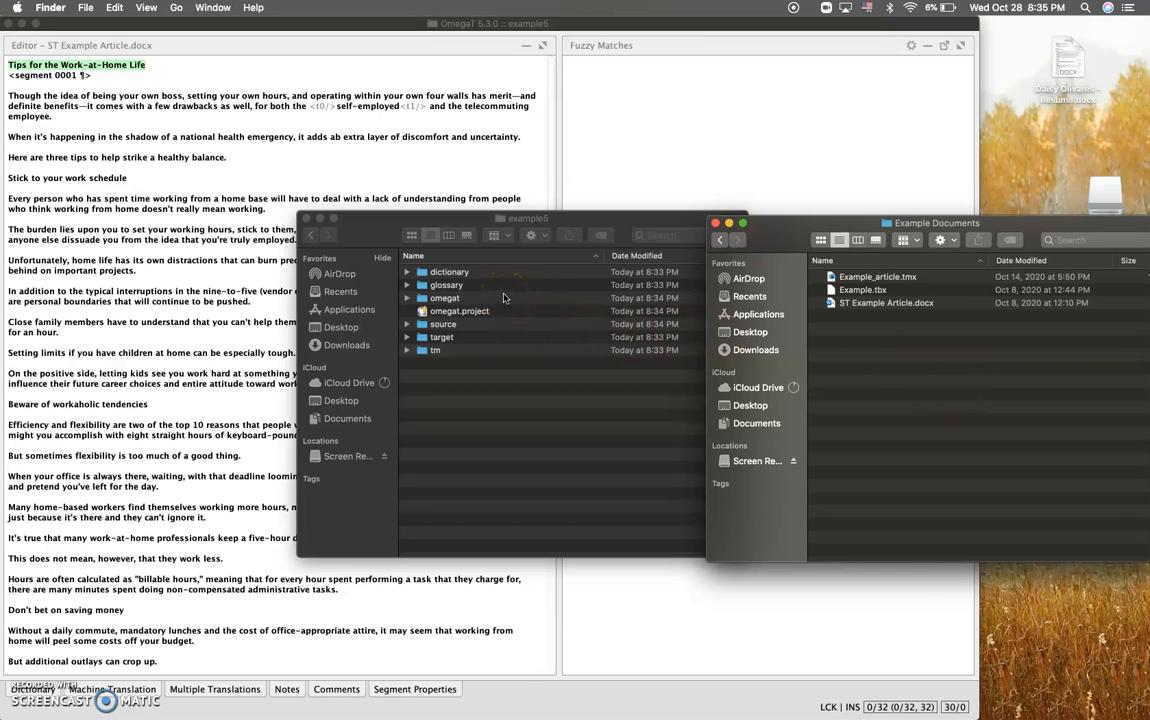
pyautogui.moveTo(481, 289)
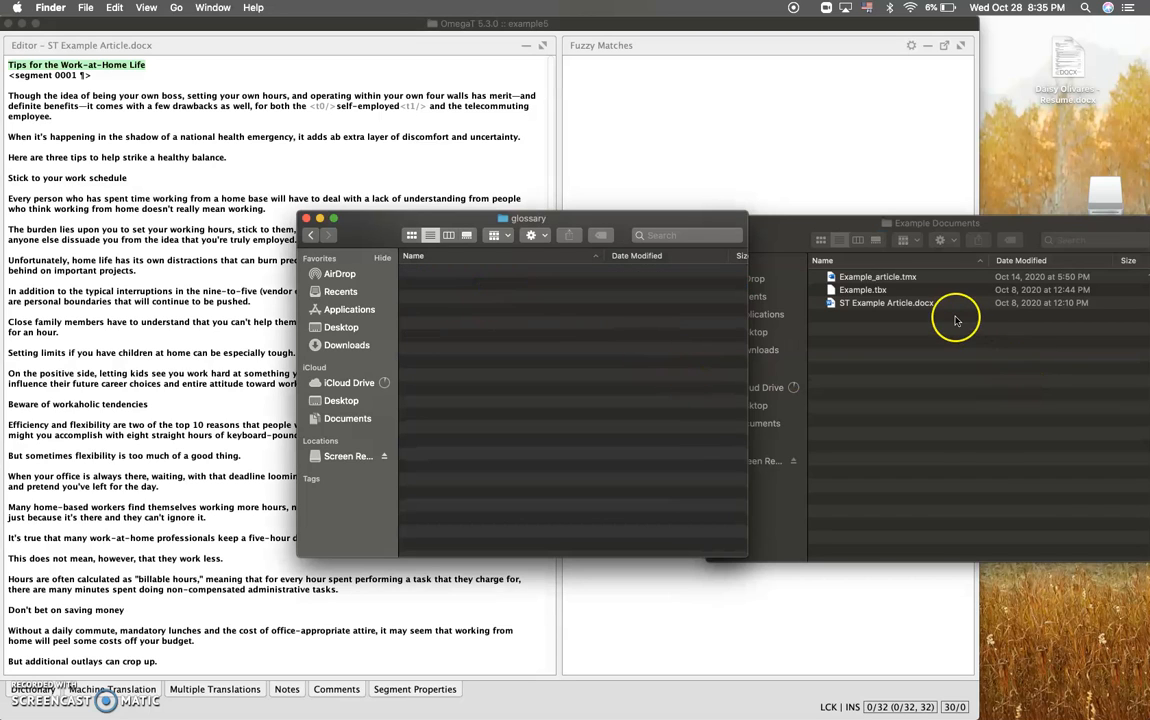
# Move Example_article.tmx from Example Documents into example5's tm folder and close the folder window
pyautogui.click(862, 289)
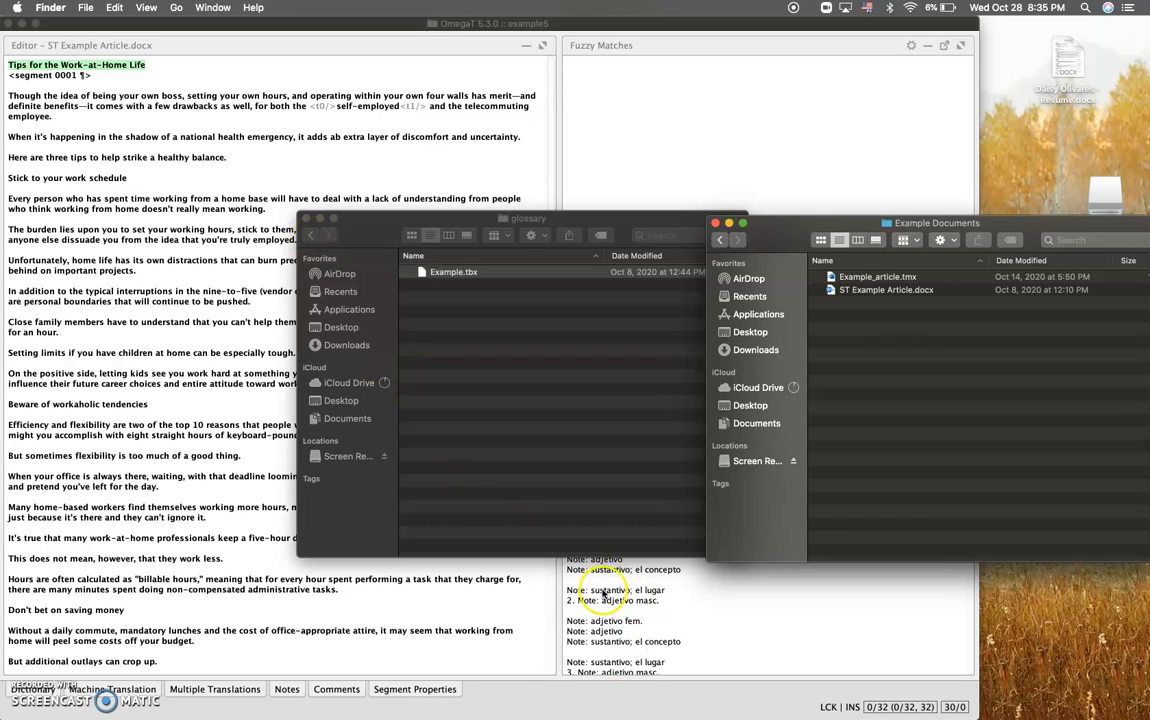
pyautogui.click(313, 235)
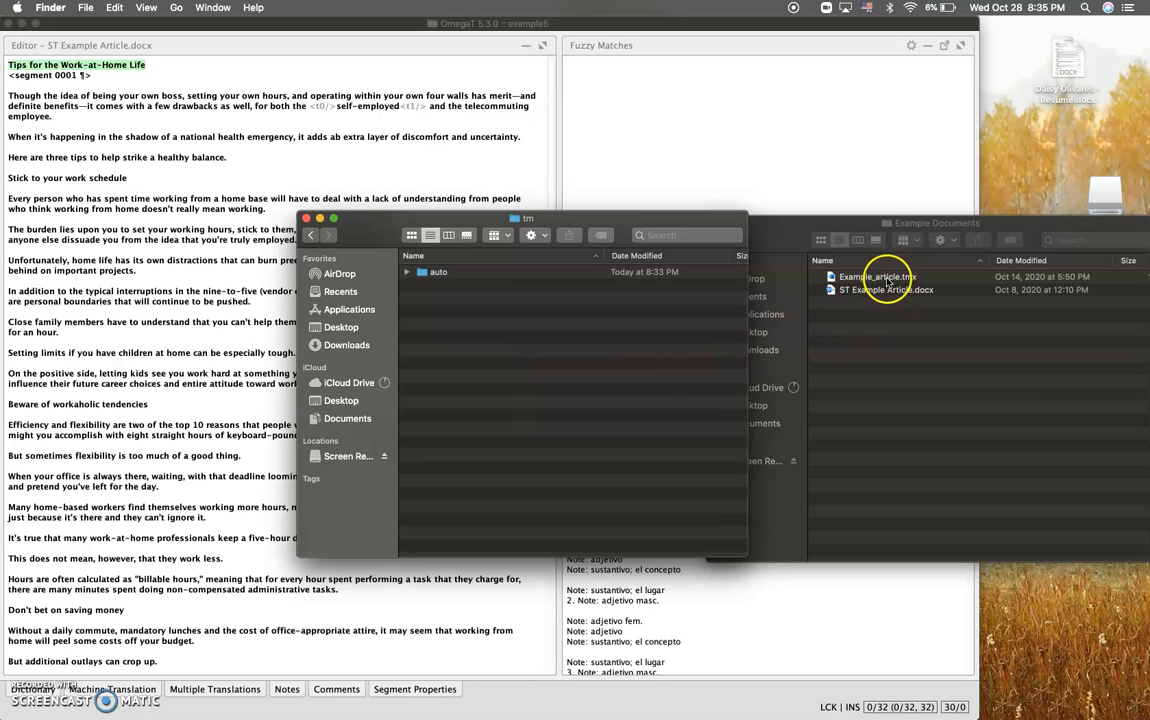
pyautogui.moveTo(875, 277); pyautogui.dragTo(583, 330)
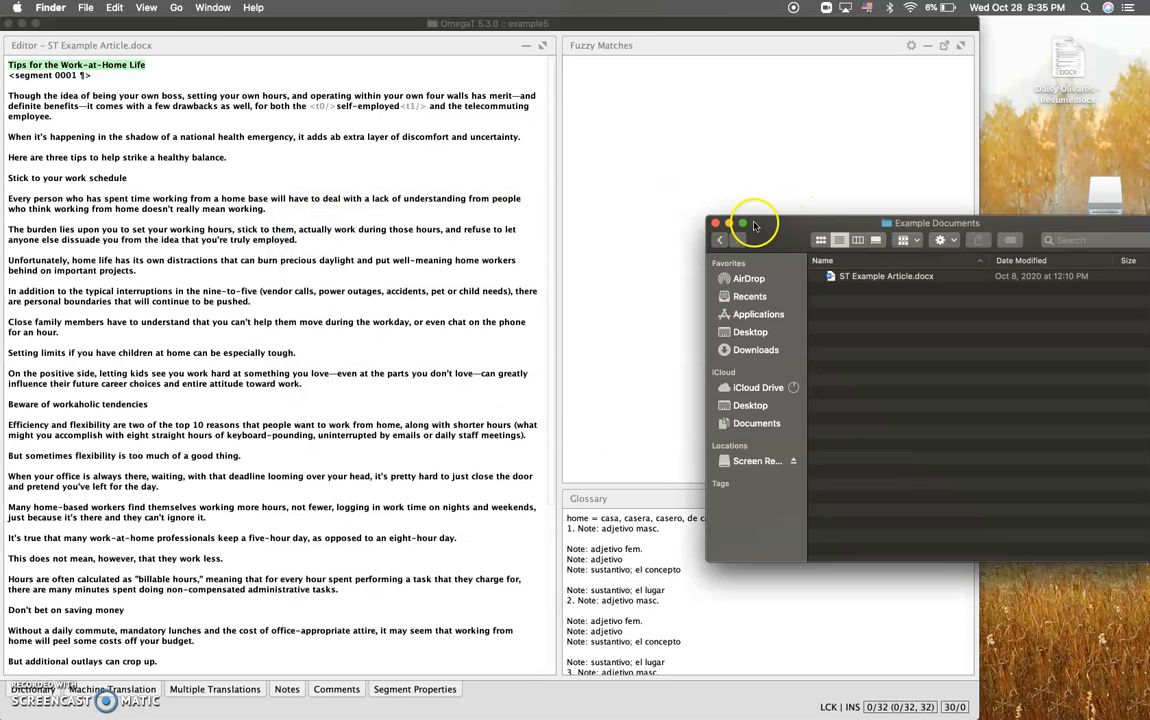
pyautogui.click(714, 223)
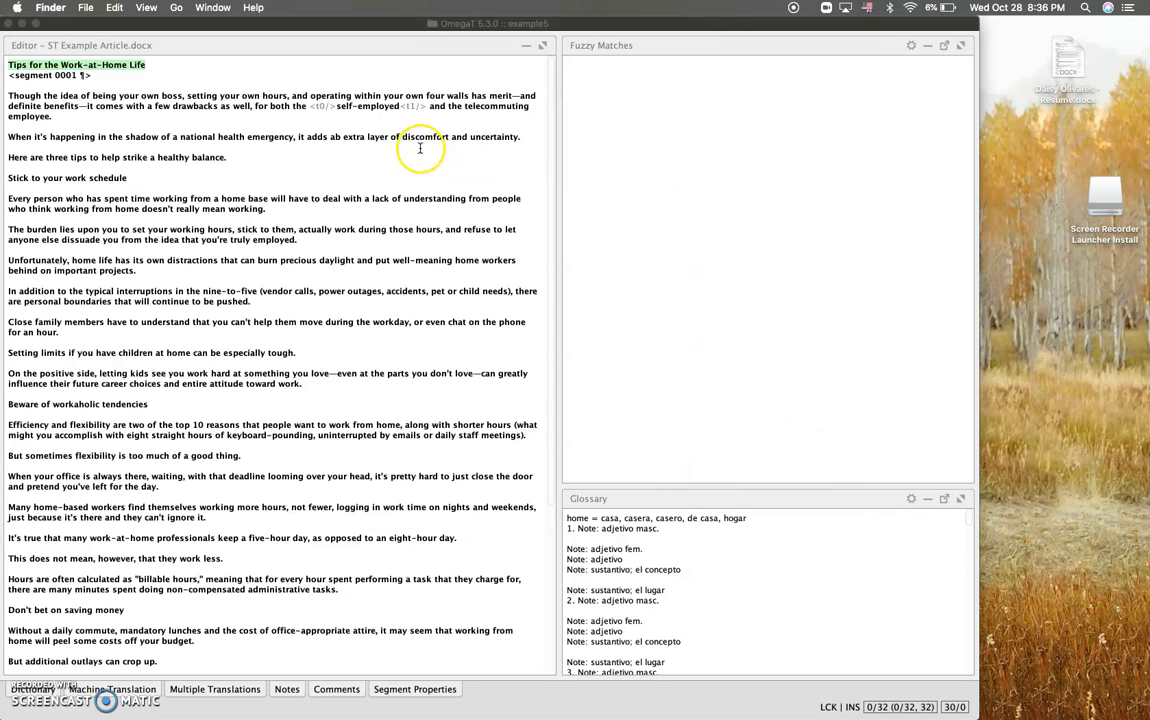